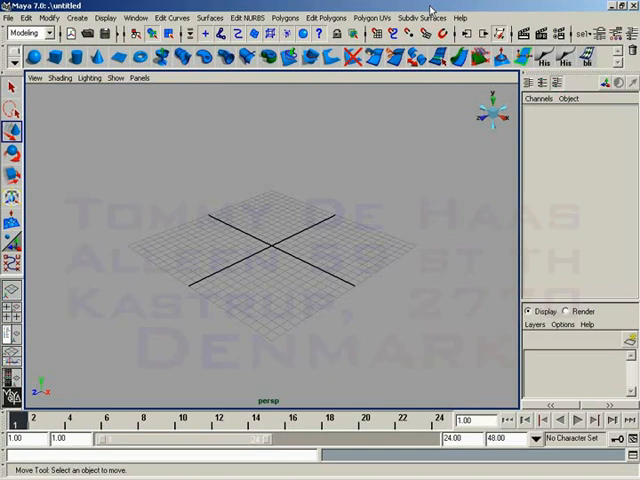
mouse_move(357, 58)
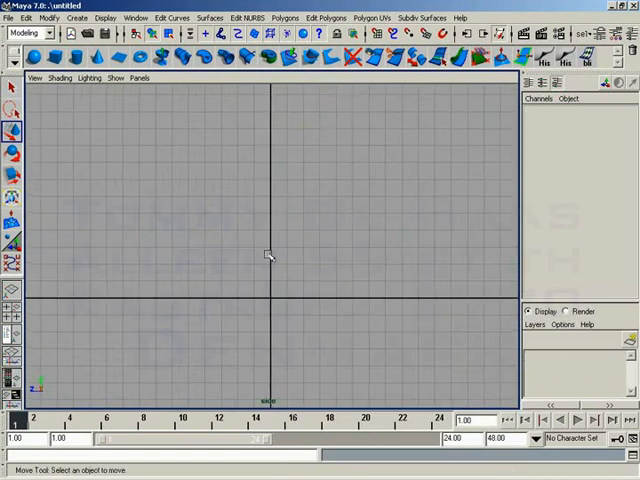
mouse_move(293, 247)
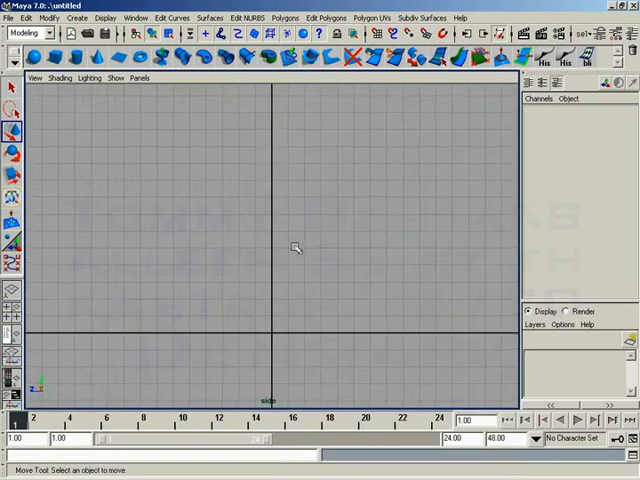
mouse_move(291, 237)
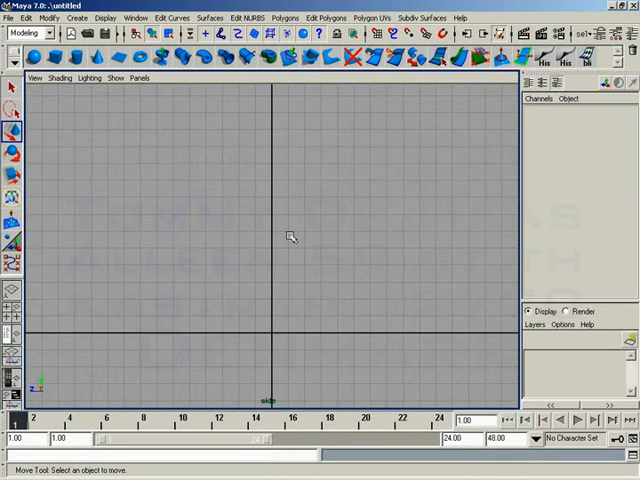
Add a NURBS circle, then drag the circles up the Y axis, with the wide rim circle on top.
click(76, 16)
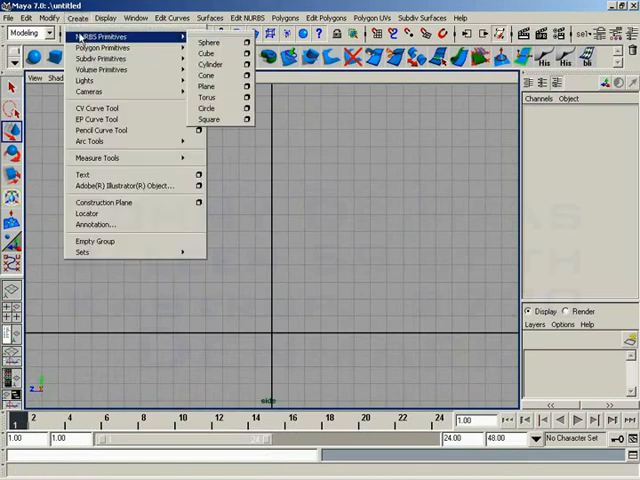
click(205, 108)
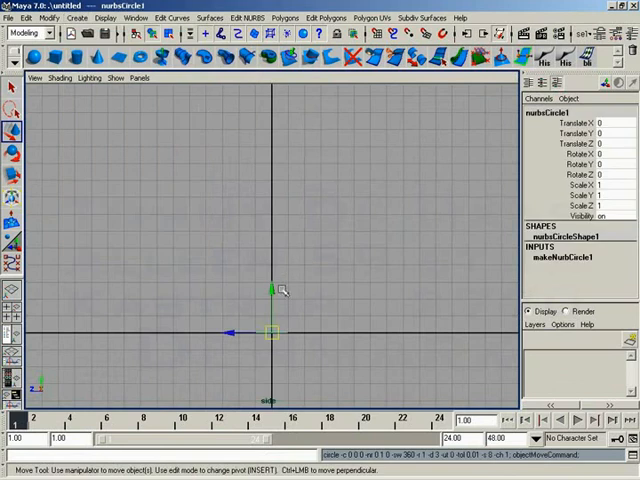
drag(280, 290, 365, 340)
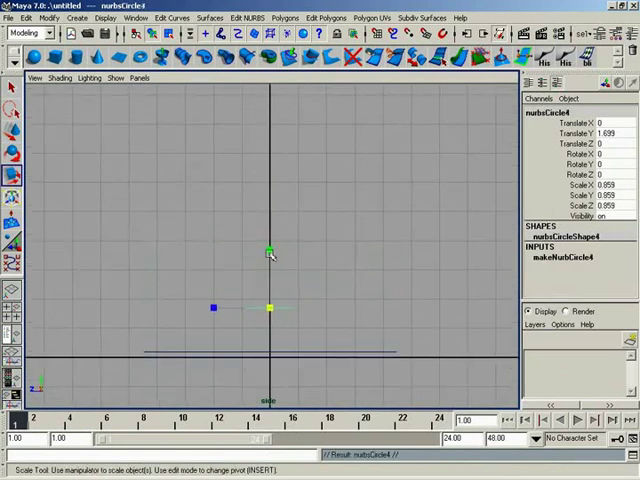
drag(270, 250, 270, 195)
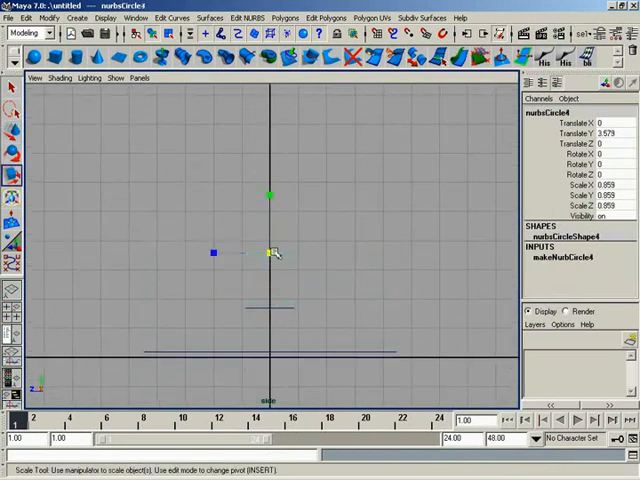
drag(275, 252, 258, 318)
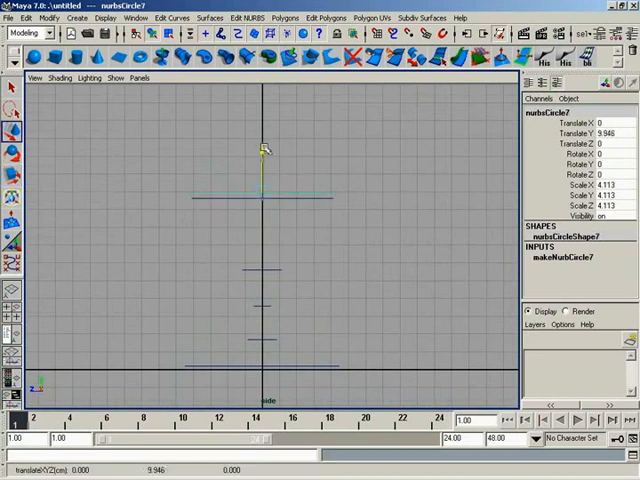
drag(263, 150, 272, 80)
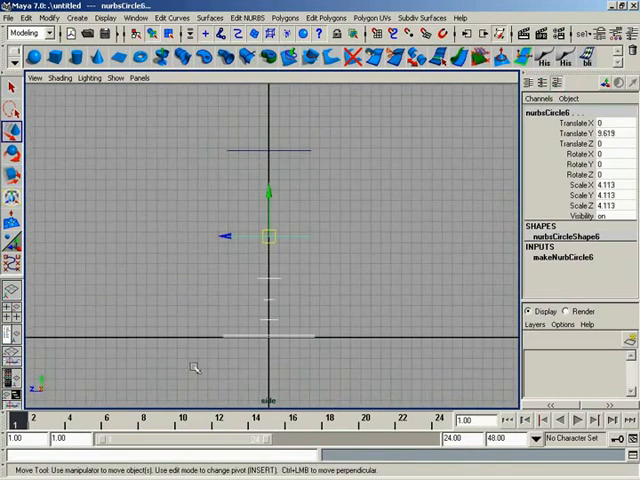
click(23, 18)
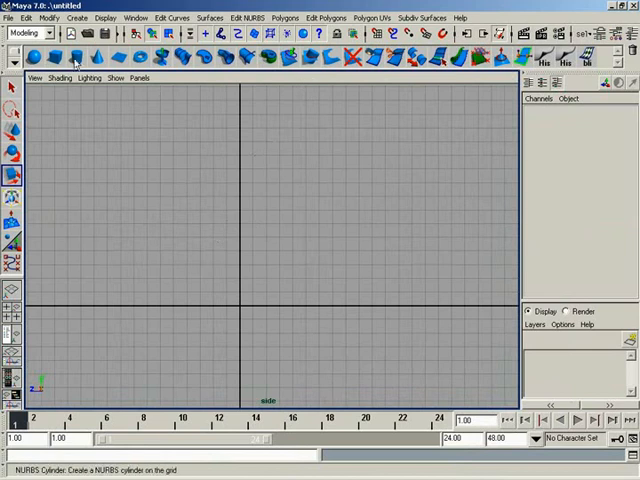
Draw a CV curve from the flat glass base through the stem up toward the rim.
click(80, 16)
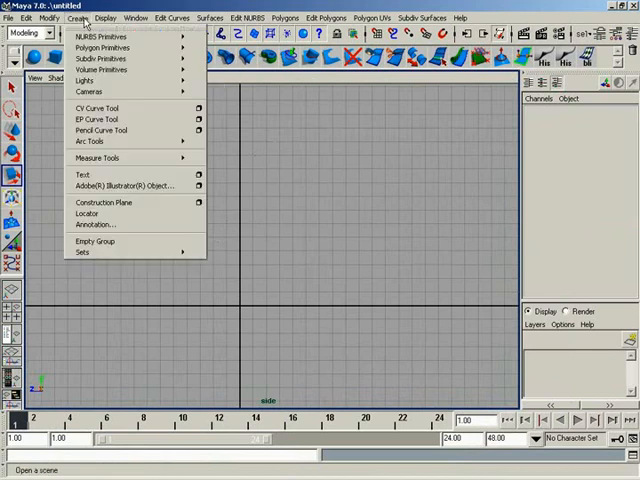
click(95, 108)
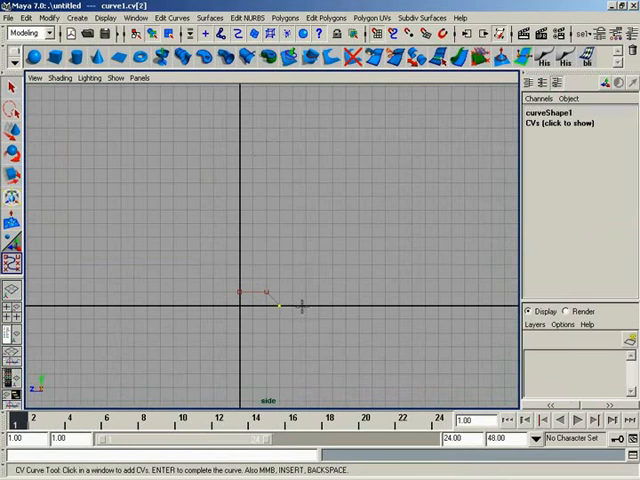
click(329, 306)
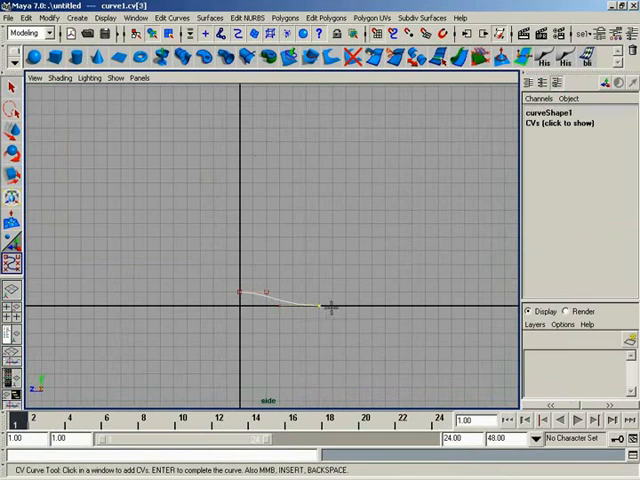
click(315, 291)
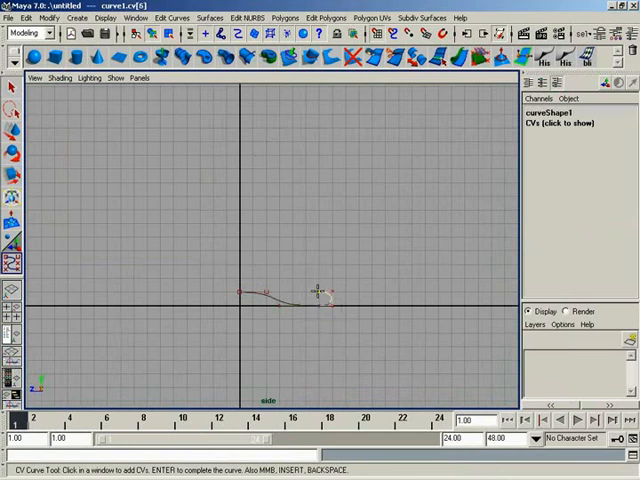
click(278, 280)
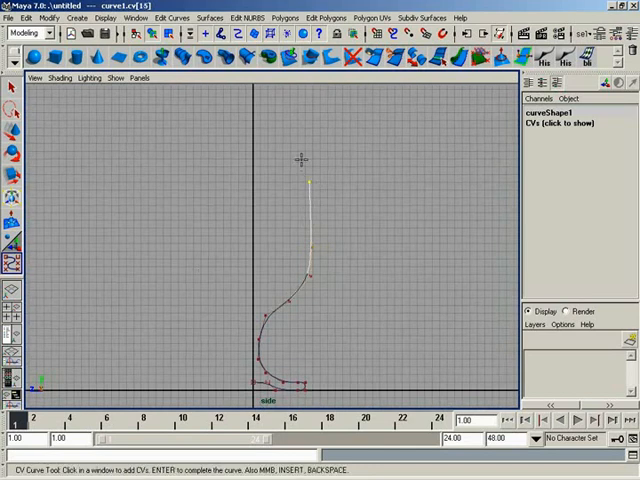
click(290, 145)
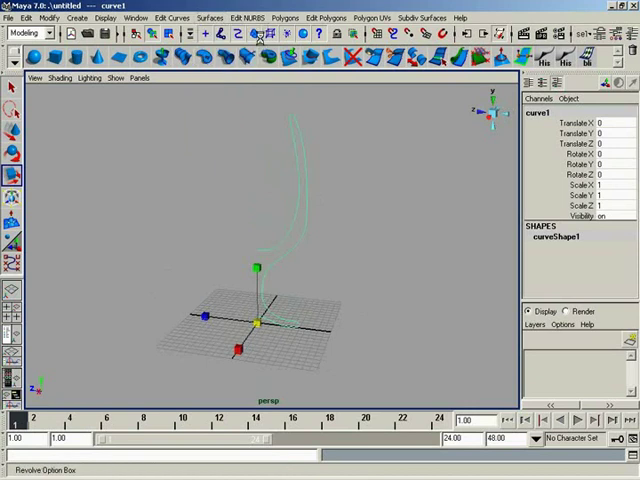
Open the Revolve option box showing Axis Y, 360° sweep and 8 segments.
click(248, 33)
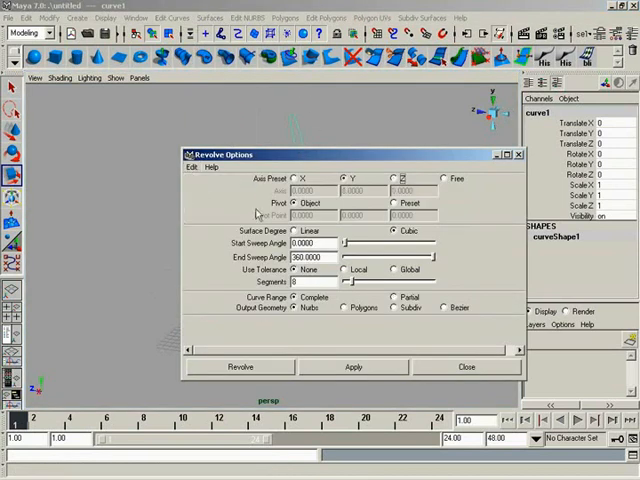
click(240, 366)
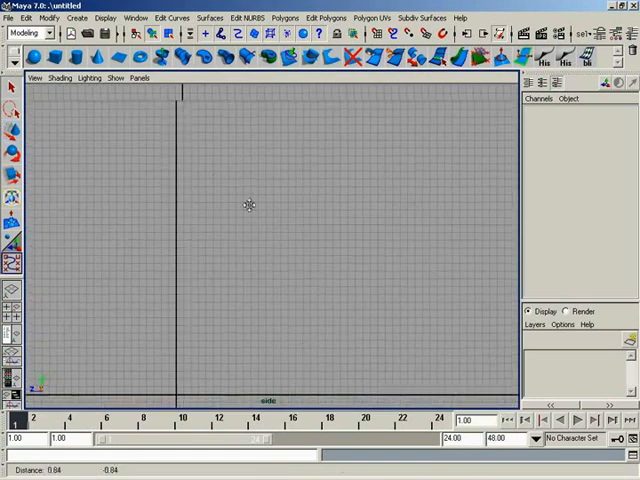
Place CV points for the nose profile curves, including the curved outline and straight line.
click(309, 97)
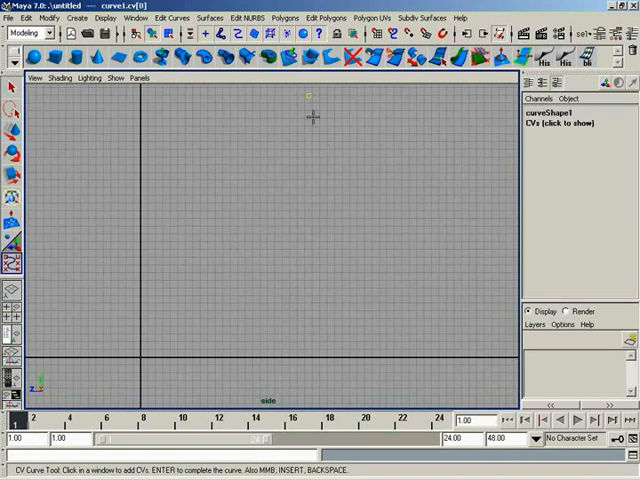
click(224, 217)
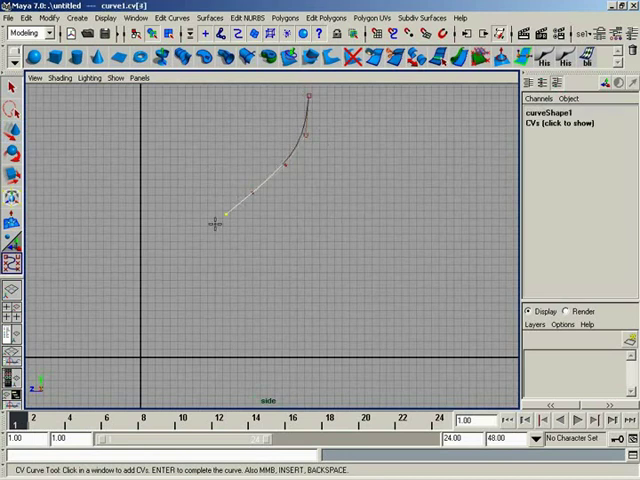
click(312, 298)
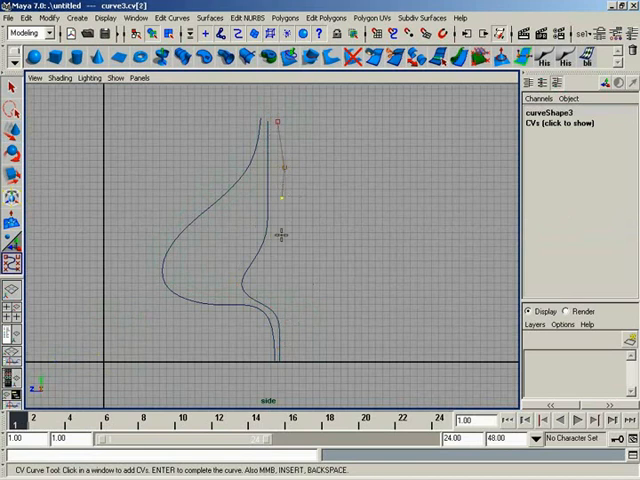
click(288, 315)
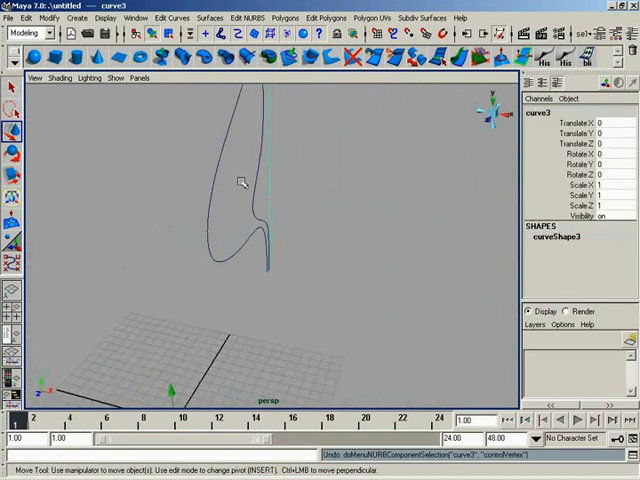
Drag two profile curves sideways so they stand apart from the others.
drag(240, 185, 285, 345)
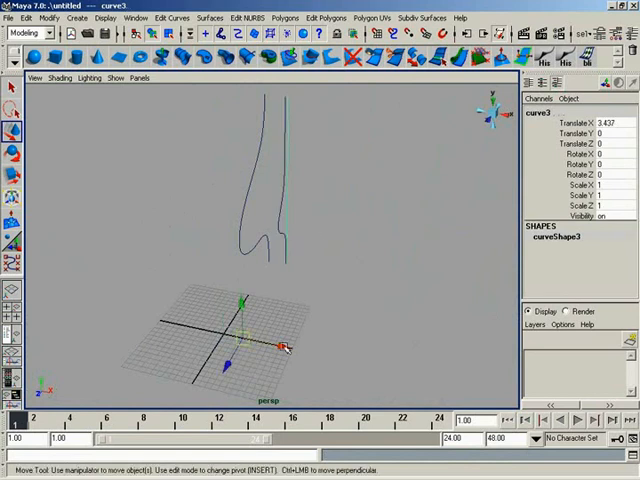
drag(285, 347, 320, 225)
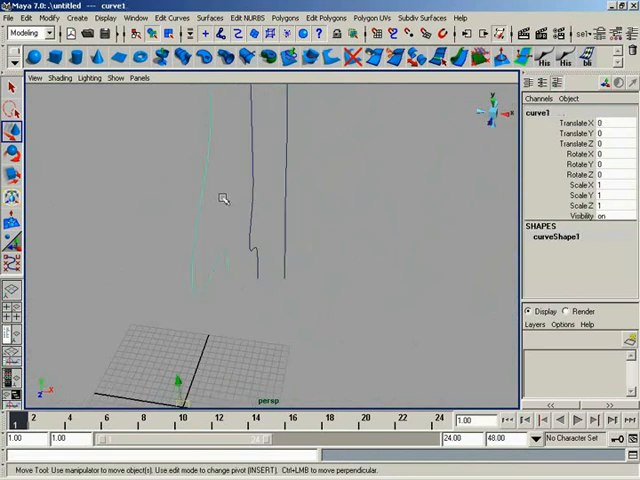
Rebuild the profile curve as Uniform with 9 spans at degree 3 Cubic.
click(172, 18)
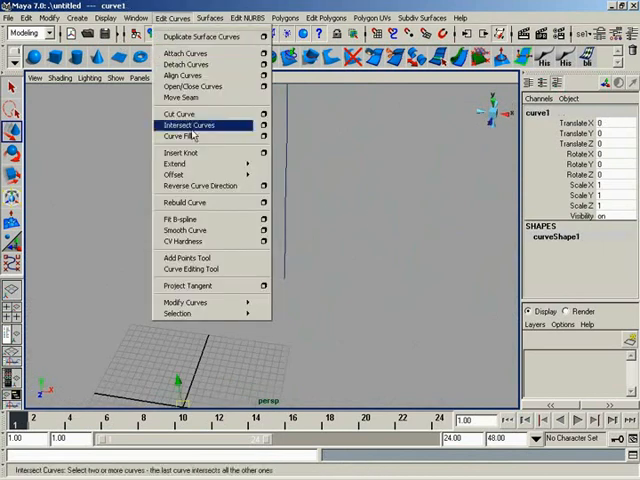
click(184, 202)
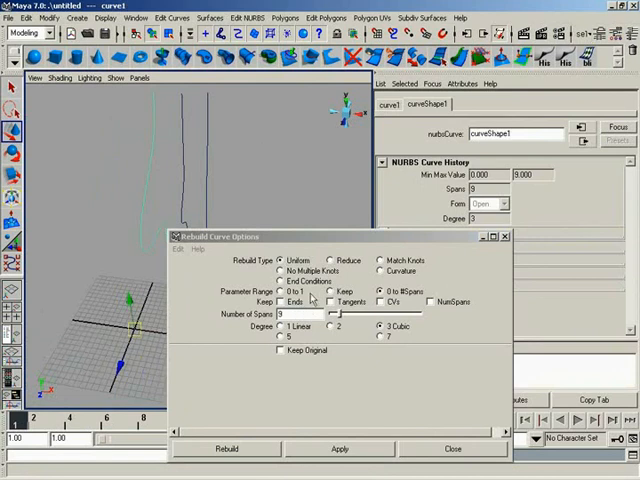
click(228, 448)
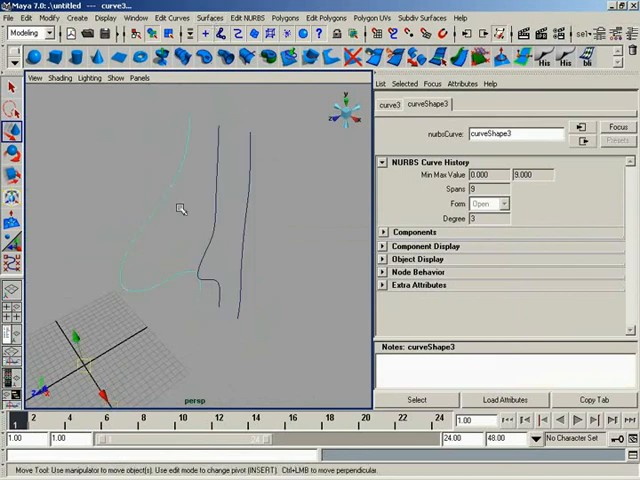
Open the Surfaces menu and close it without choosing a command.
click(217, 17)
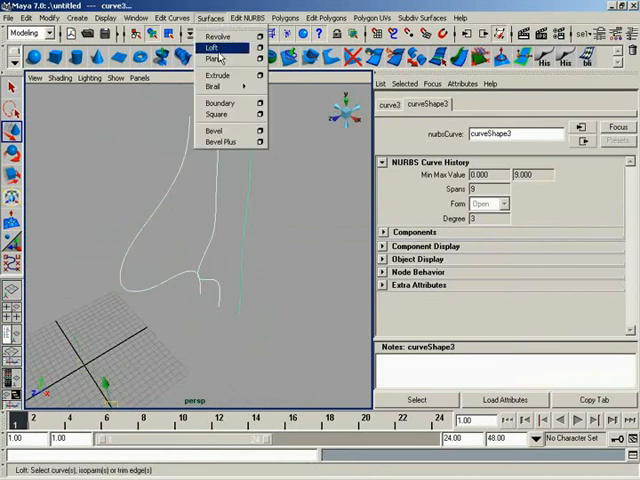
click(203, 47)
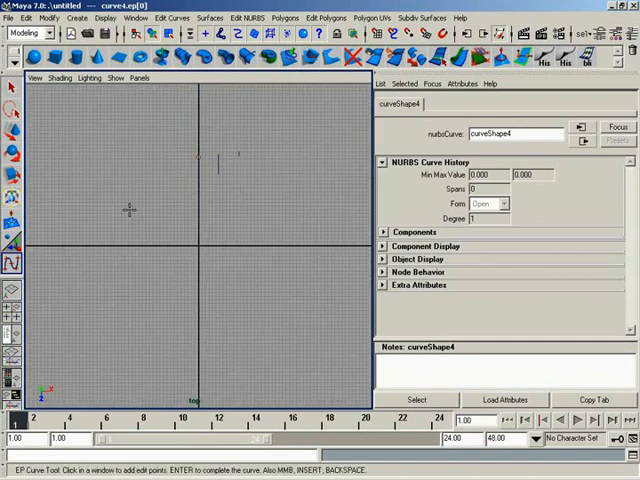
Place edit points for the first and second rail curves in the top view.
click(235, 197)
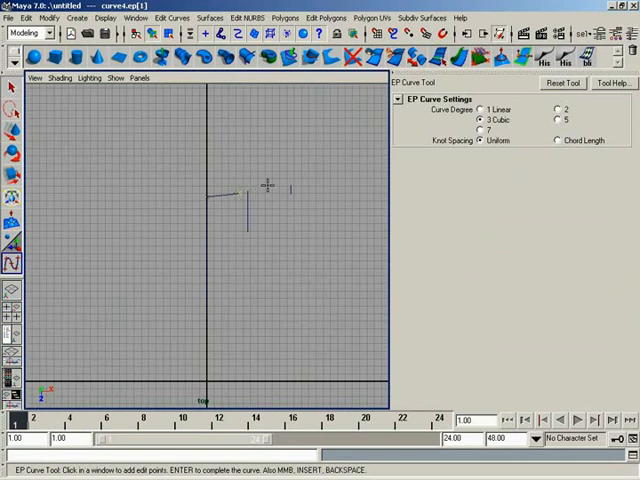
click(305, 163)
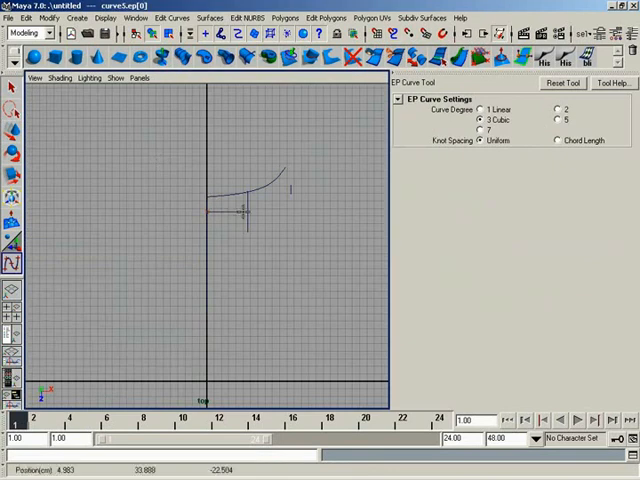
click(300, 180)
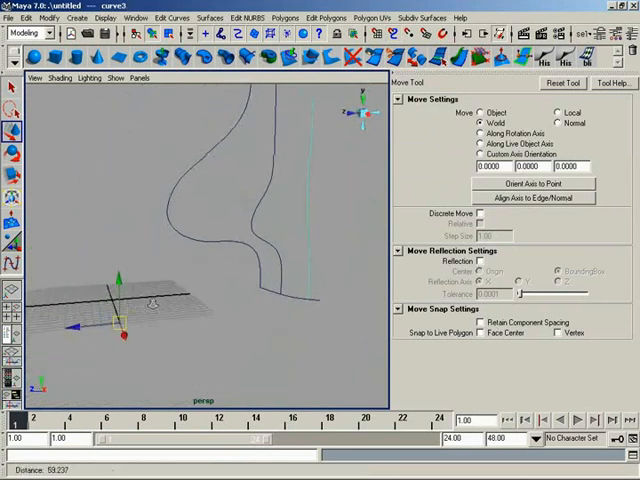
Orbit closer and move a profile curve's end onto the rail.
drag(135, 305, 90, 330)
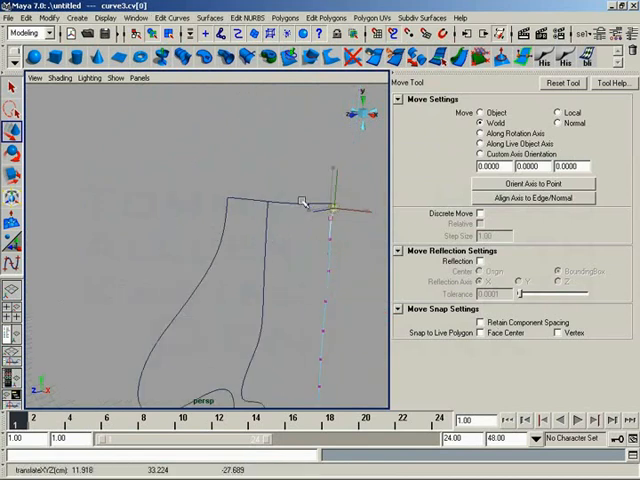
drag(302, 200, 350, 202)
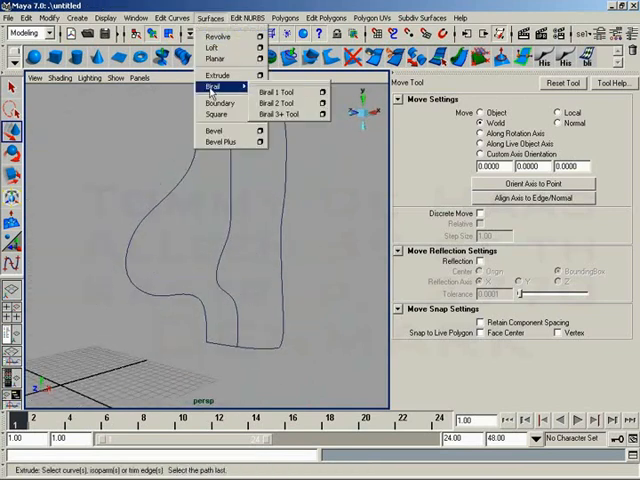
mouse_move(285, 114)
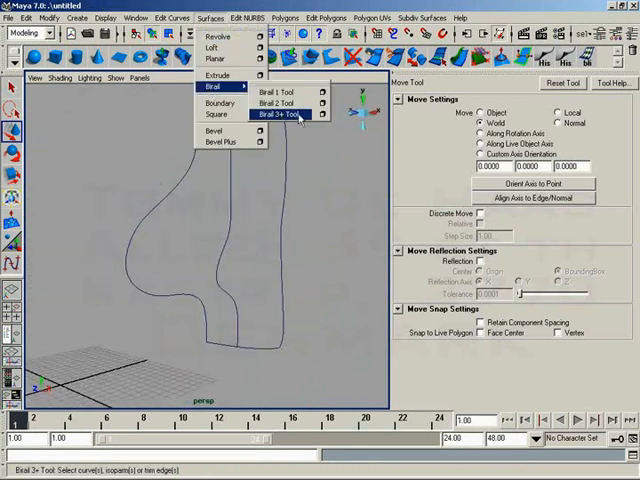
Start the Birail 3+ Tool to sweep the three profiles between the two rails.
click(288, 117)
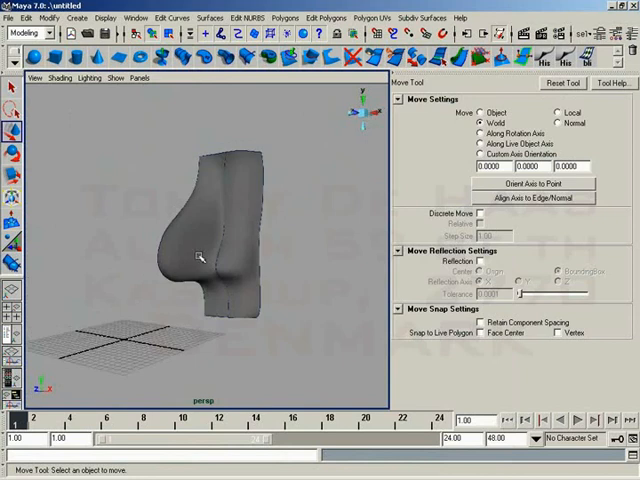
Pull CVs 5–7 on curve2 to sharpen the nose tip near the nostril.
drag(200, 255, 205, 280)
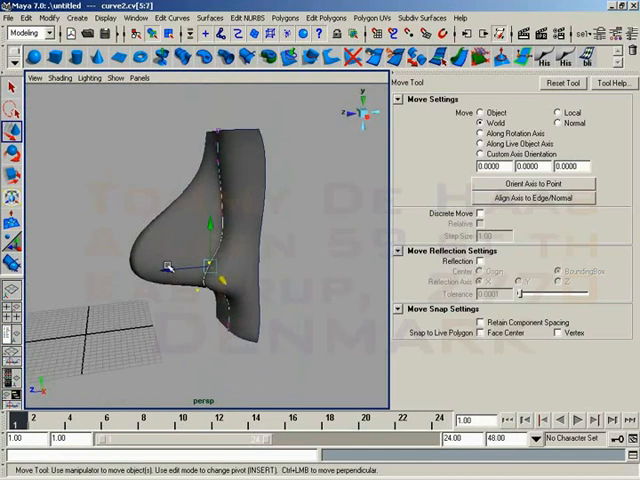
drag(170, 265, 185, 272)
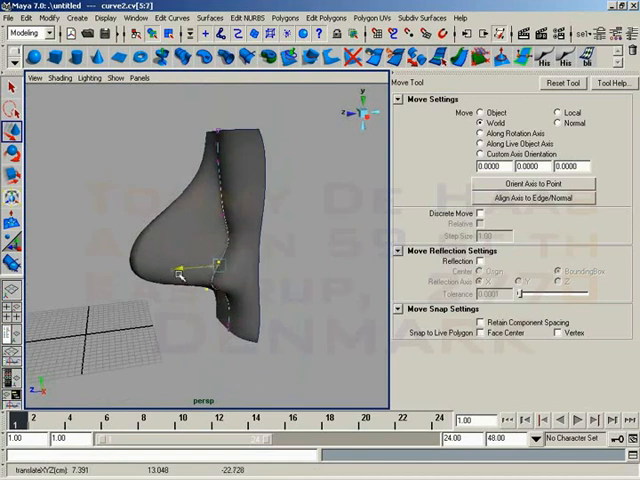